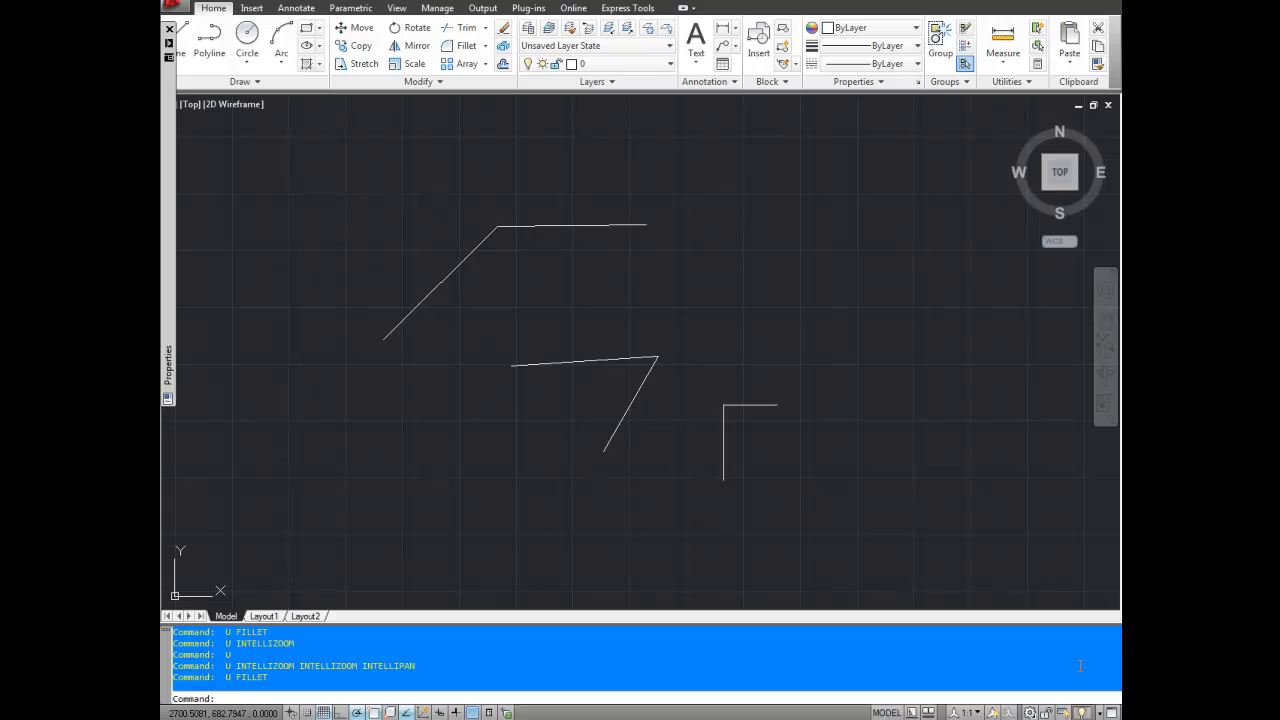
{"action": "mouse_move", "coordinate": [1077, 501]}
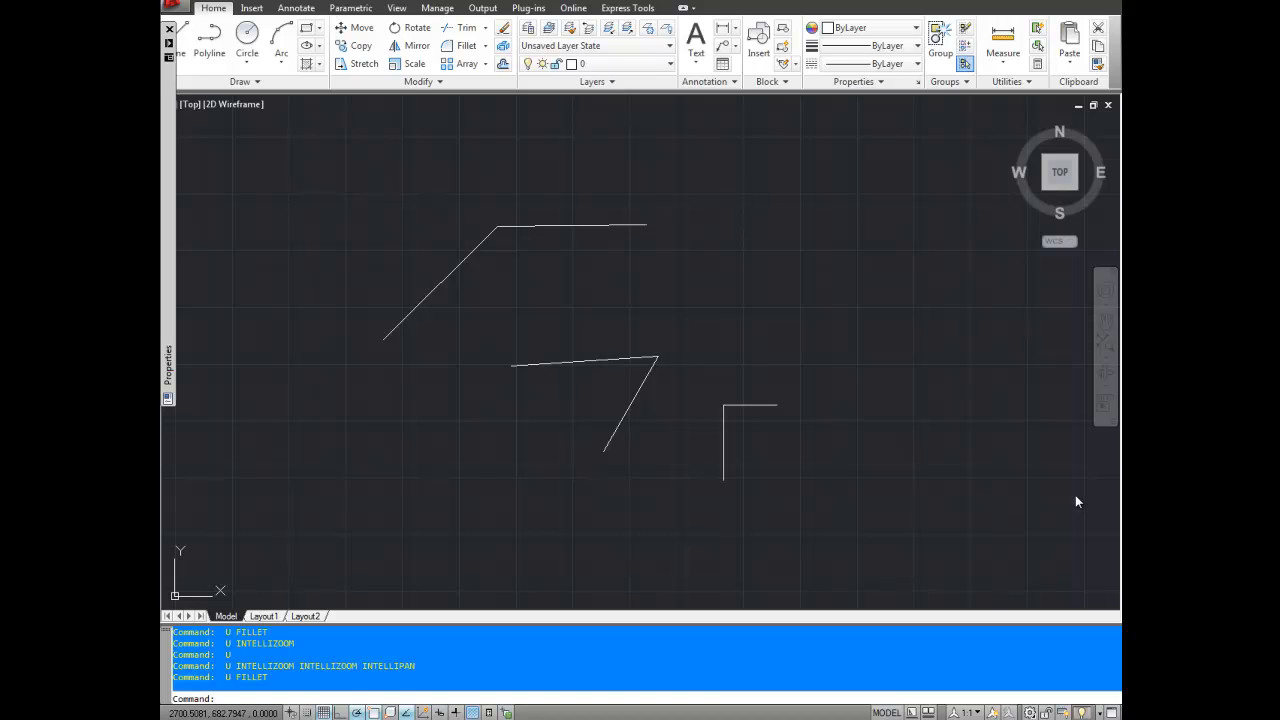
{"action": "mouse_move", "coordinate": [748, 419]}
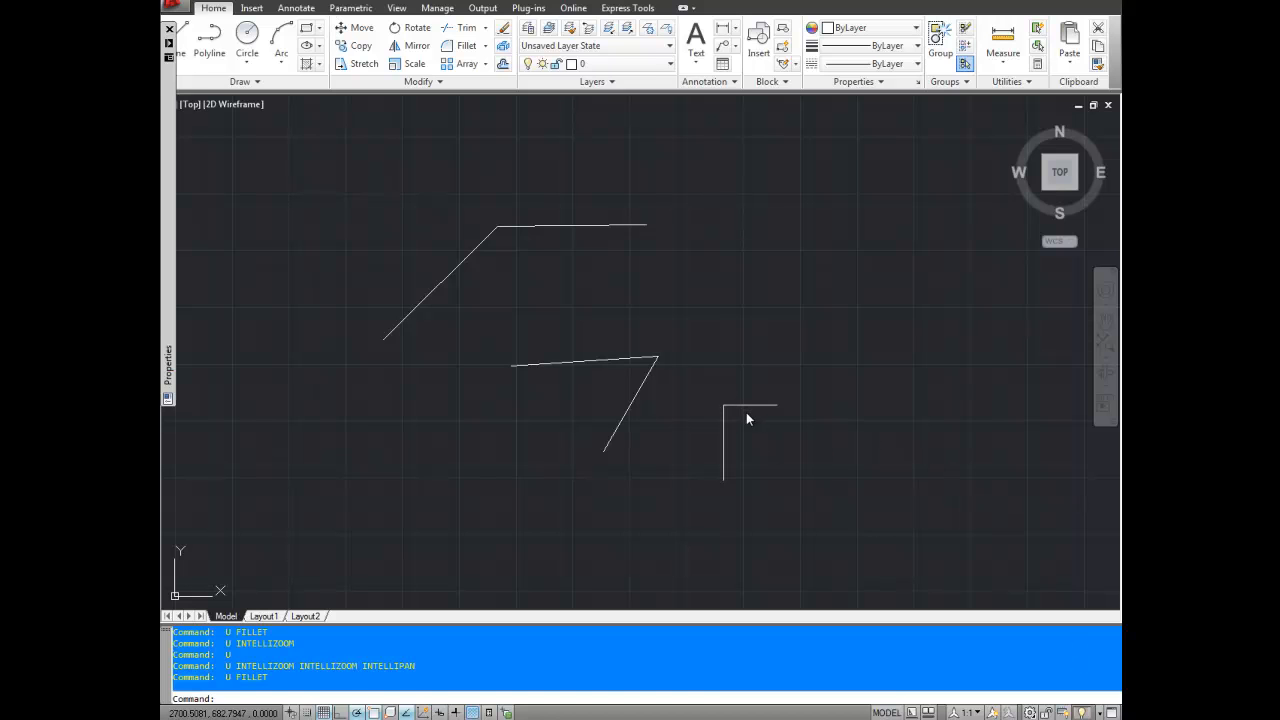
{"action": "mouse_move", "coordinate": [715, 508]}
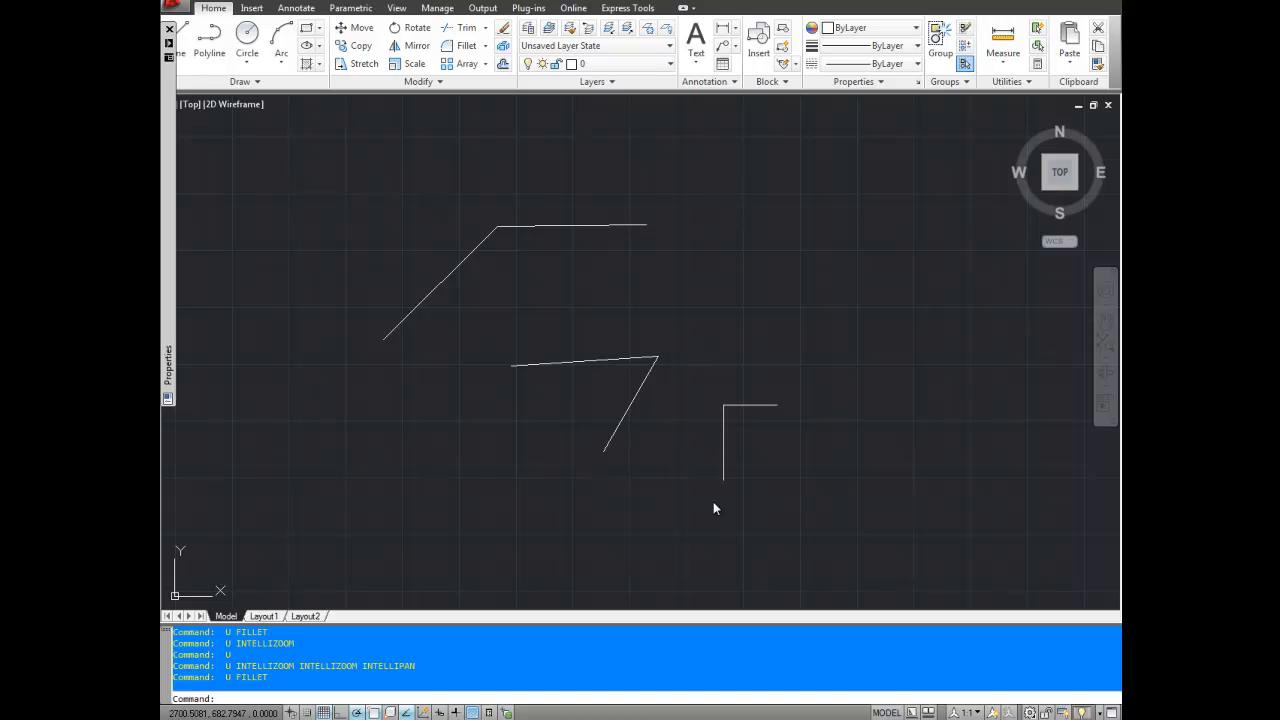
{"action": "mouse_move", "coordinate": [564, 304]}
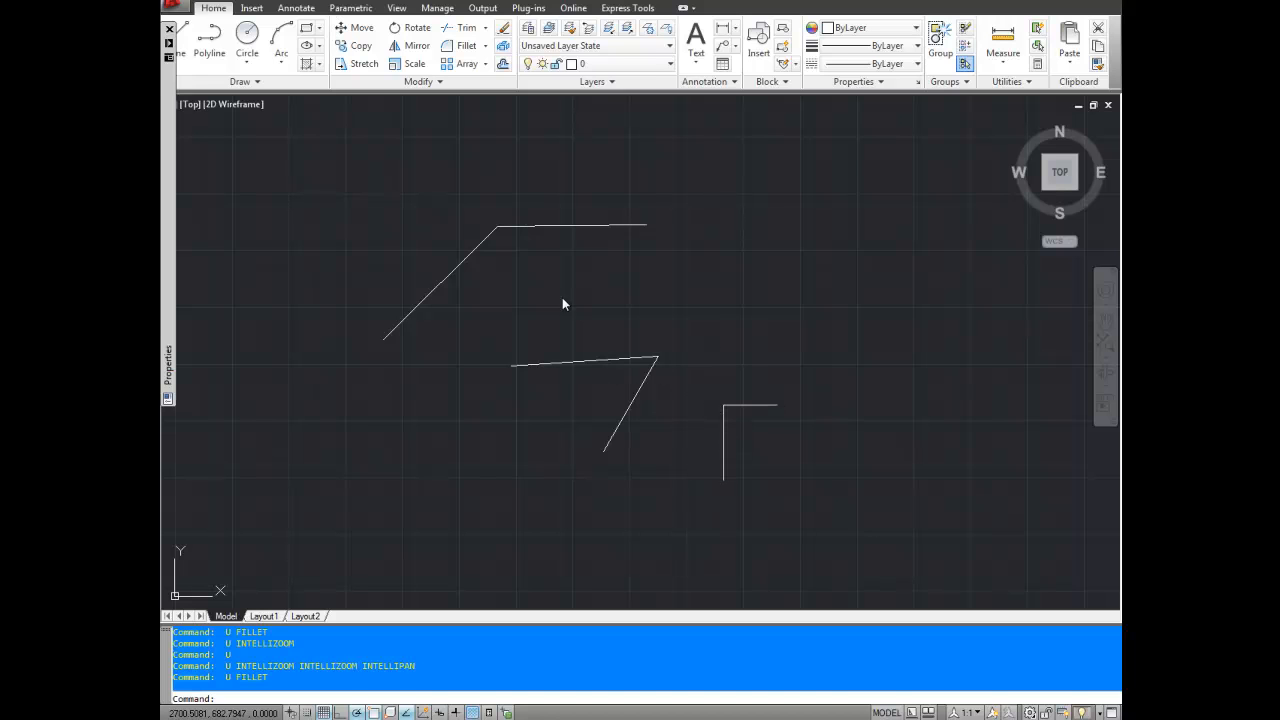
{"action": "mouse_move", "coordinate": [590, 288]}
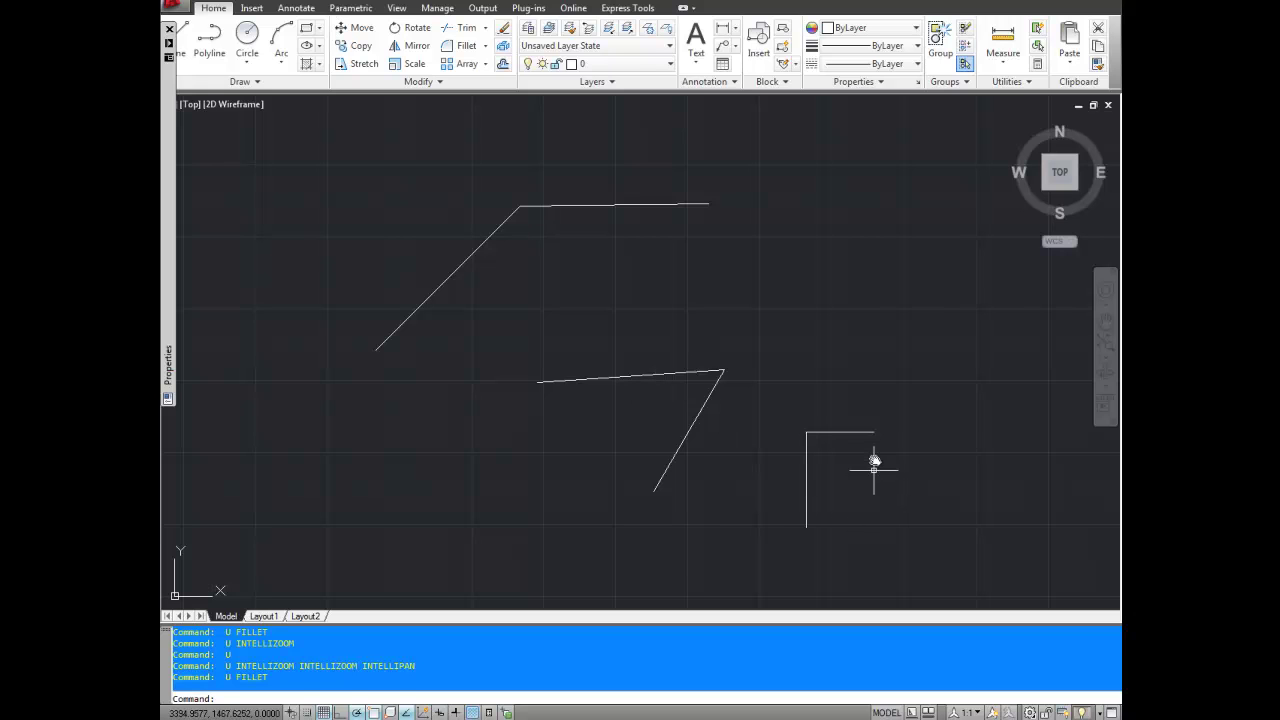
{"action": "mouse_move", "coordinate": [833, 406]}
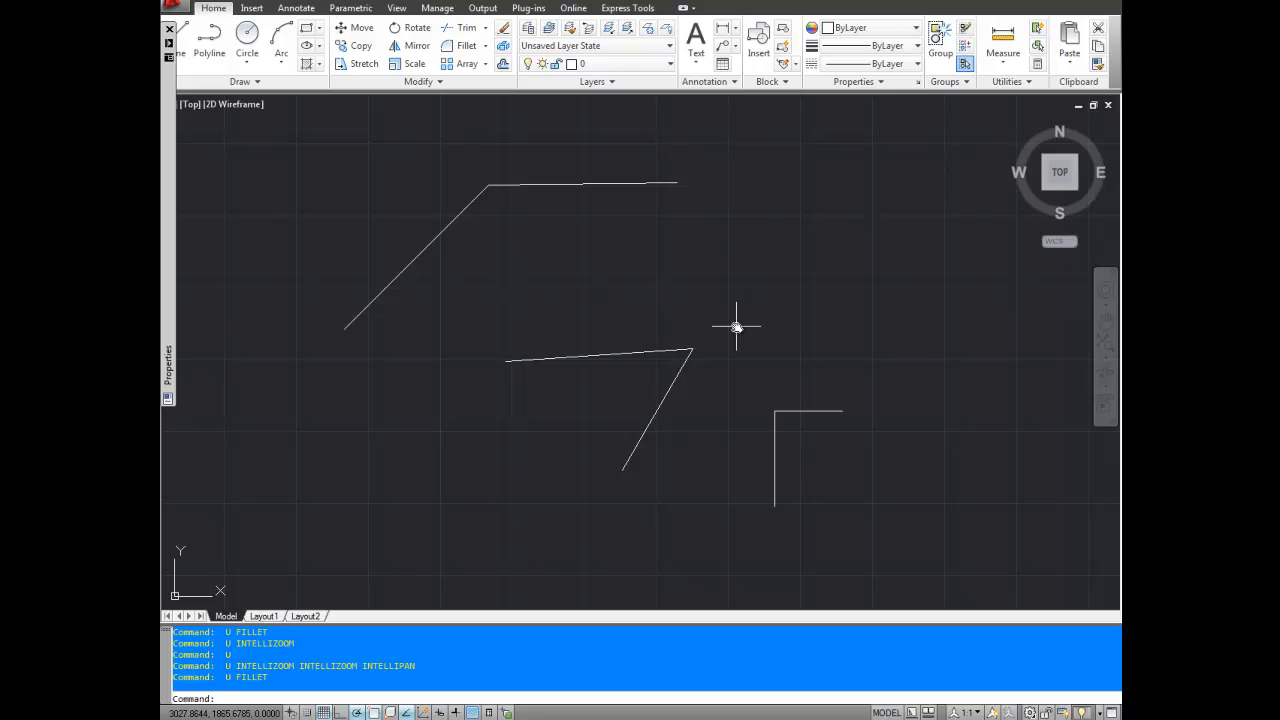
{"action": "mouse_move", "coordinate": [606, 305]}
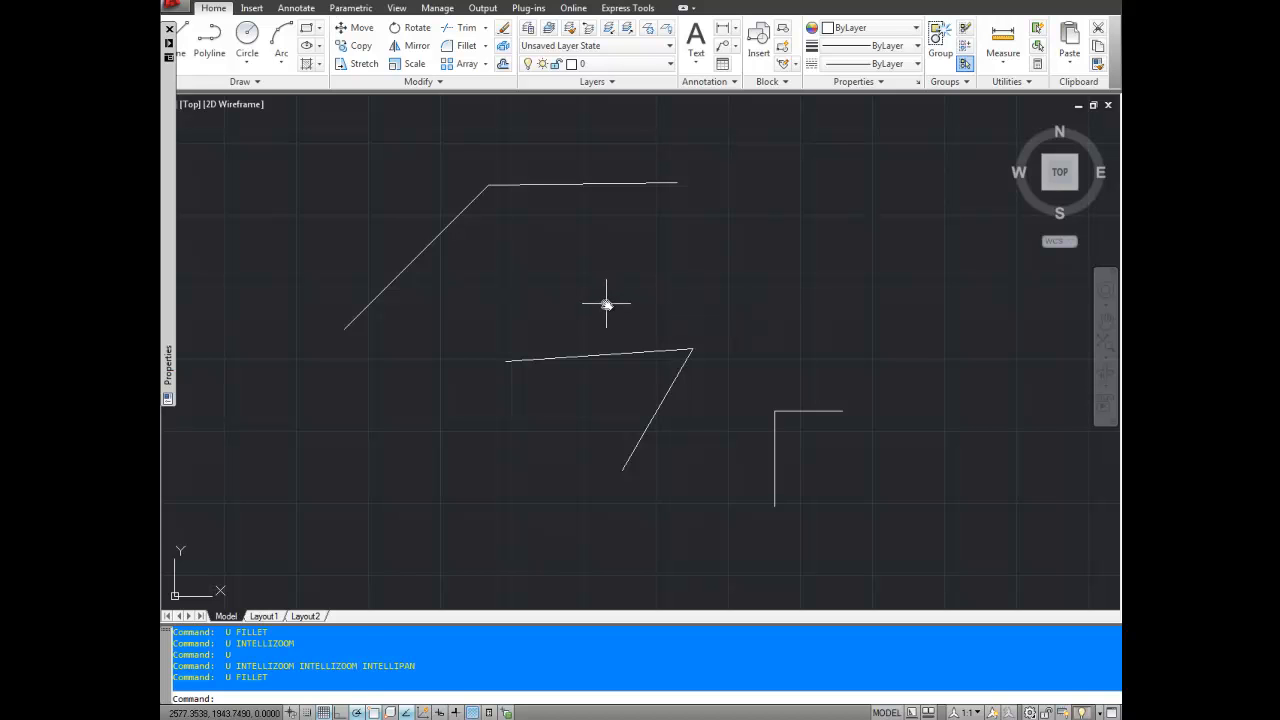
- Run FILLET and change its radius from 0.25 to 50 before picking any corner
{"action": "type", "text": "F"}
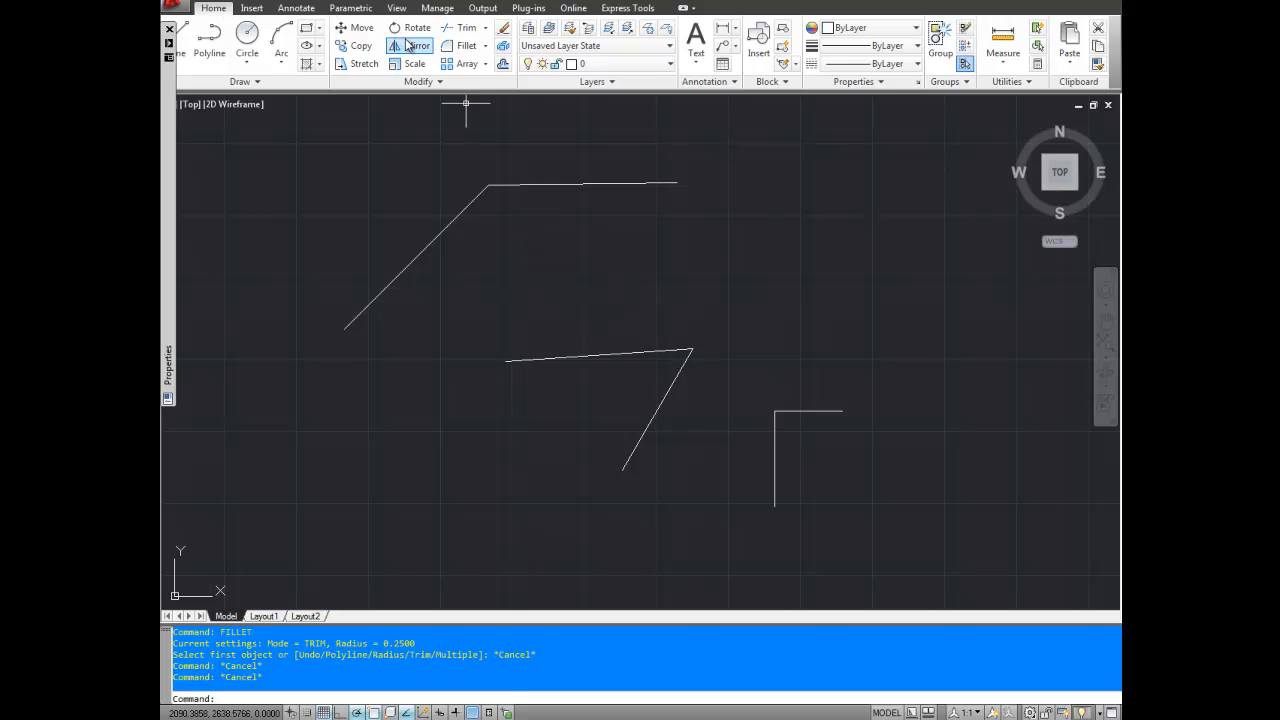
{"action": "mouse_move", "coordinate": [466, 46]}
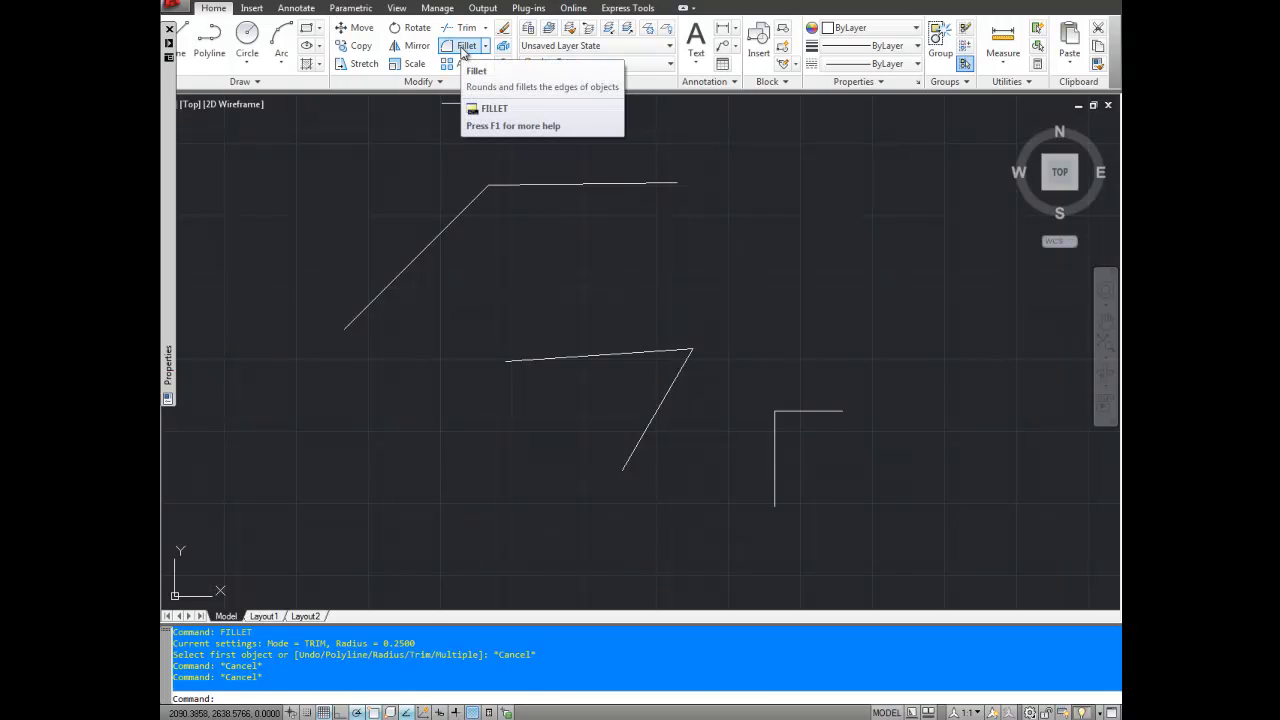
{"action": "left_click", "coordinate": [466, 46]}
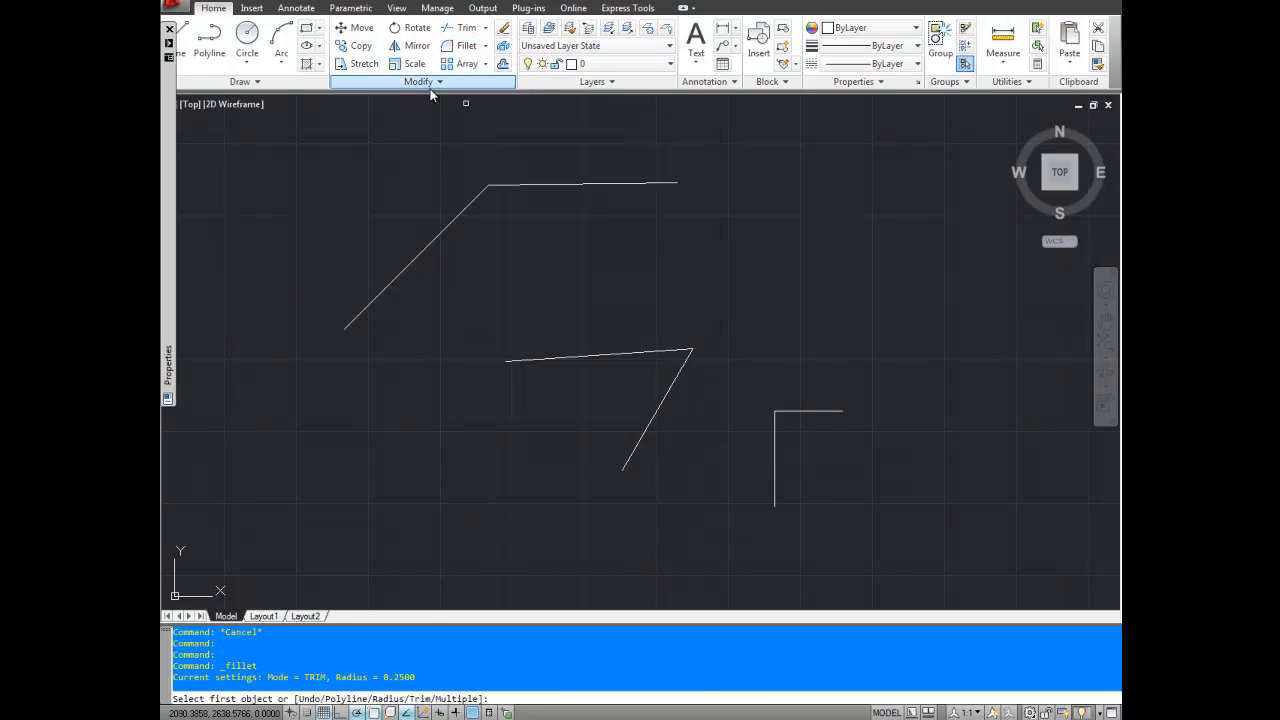
{"action": "mouse_move", "coordinate": [440, 220]}
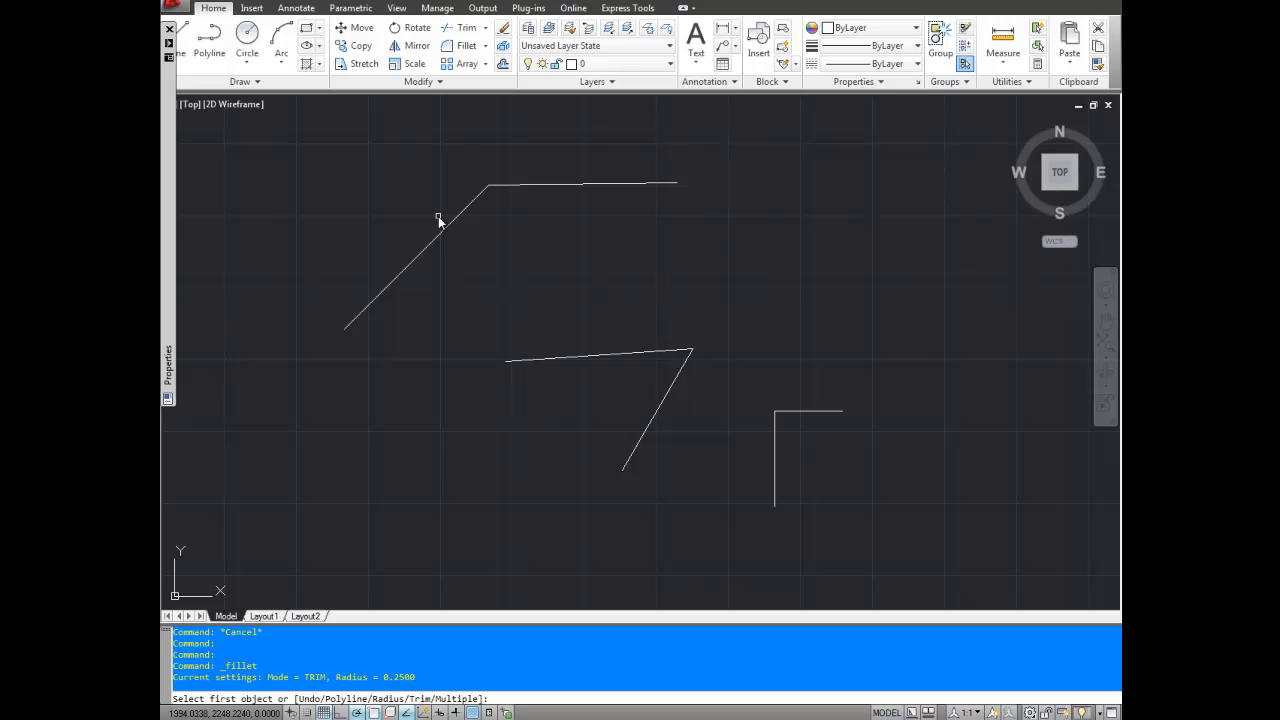
{"action": "mouse_move", "coordinate": [344, 582]}
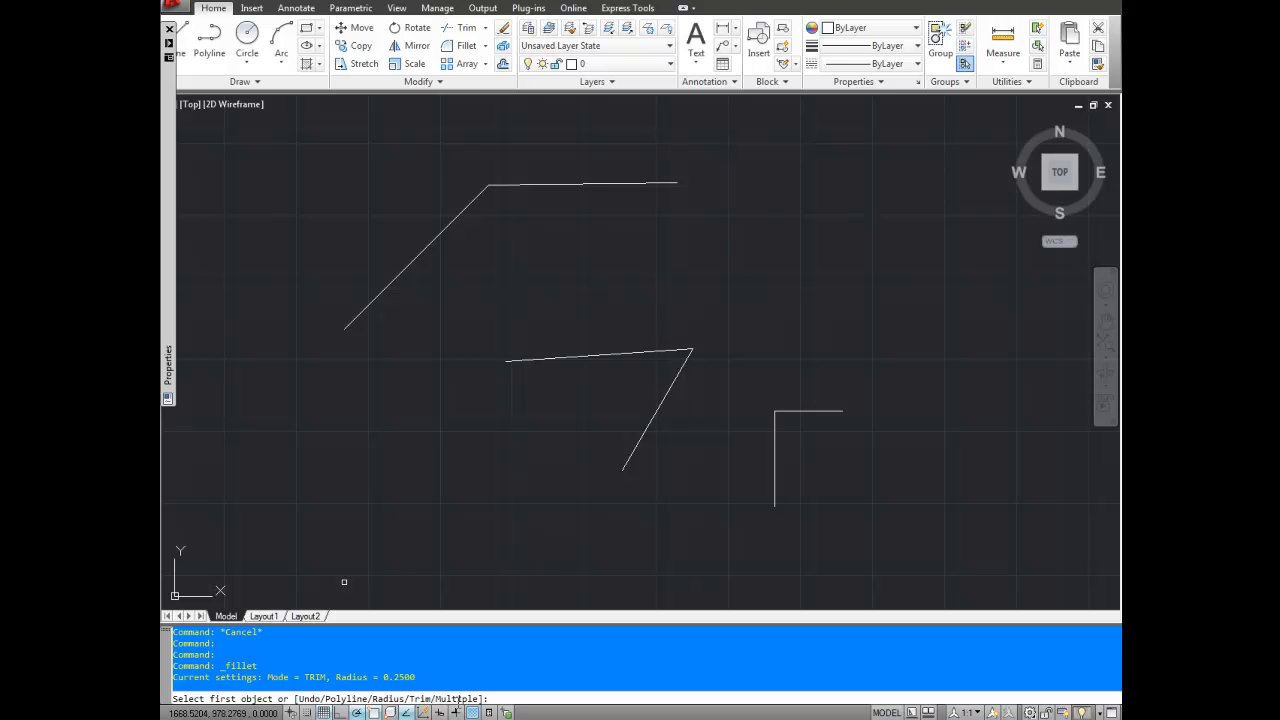
{"action": "mouse_move", "coordinate": [484, 424]}
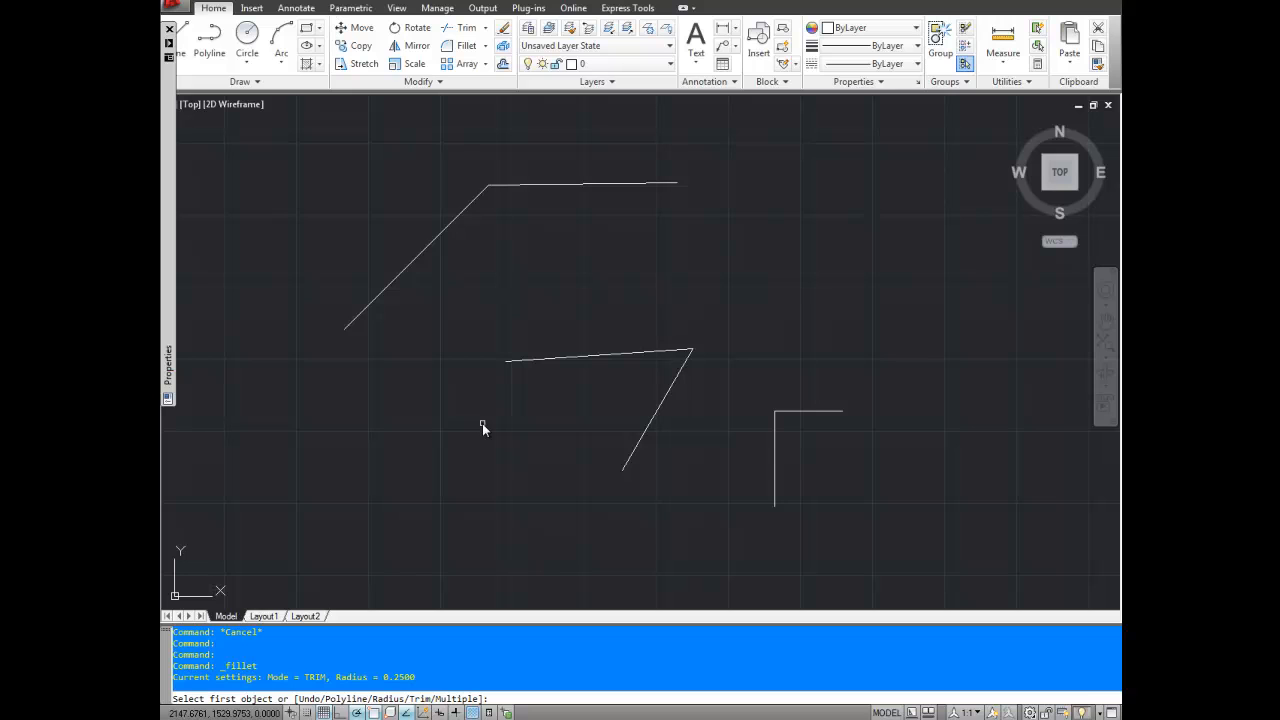
{"action": "type", "text": "r"}
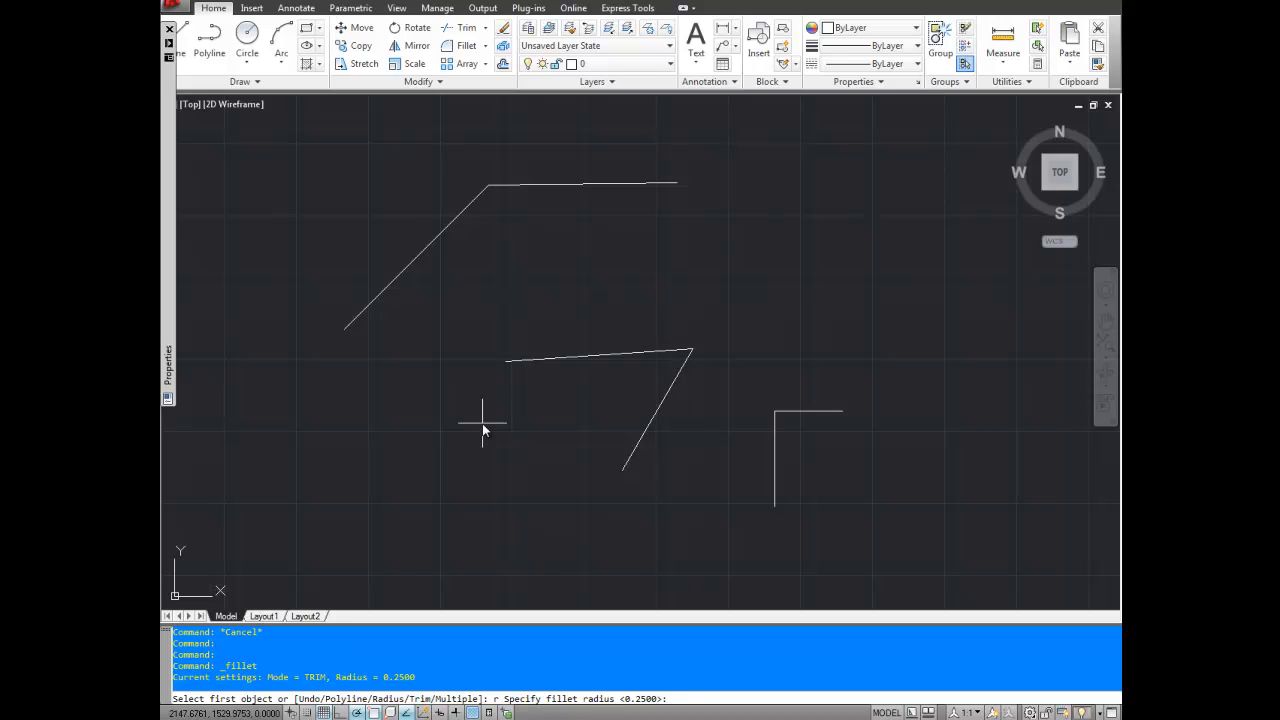
{"action": "mouse_move", "coordinate": [562, 255]}
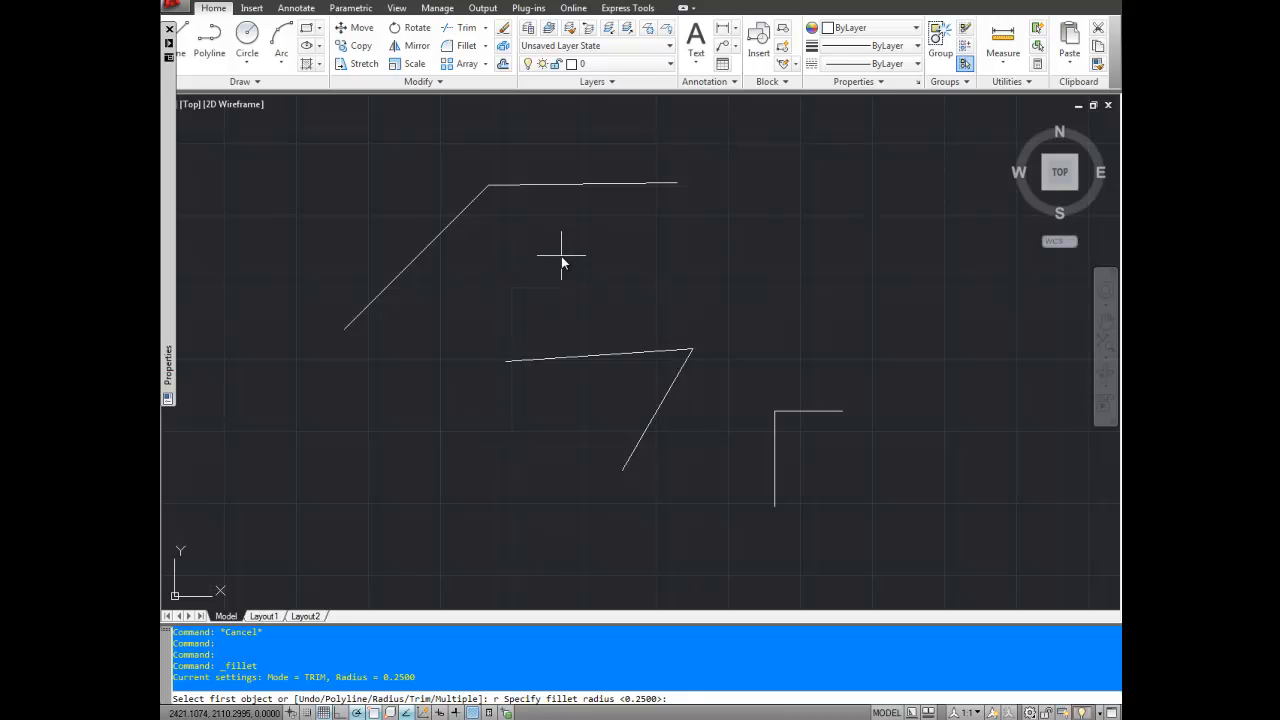
{"action": "mouse_move", "coordinate": [630, 233]}
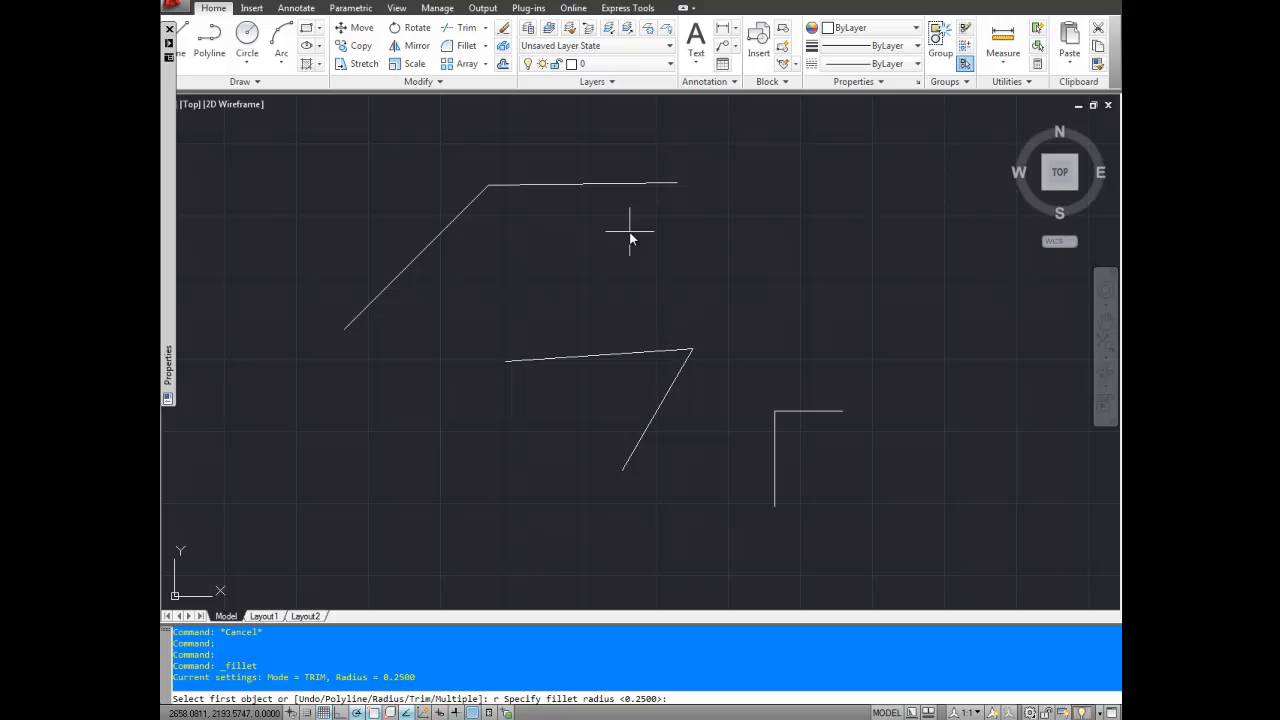
{"action": "type", "text": "50"}
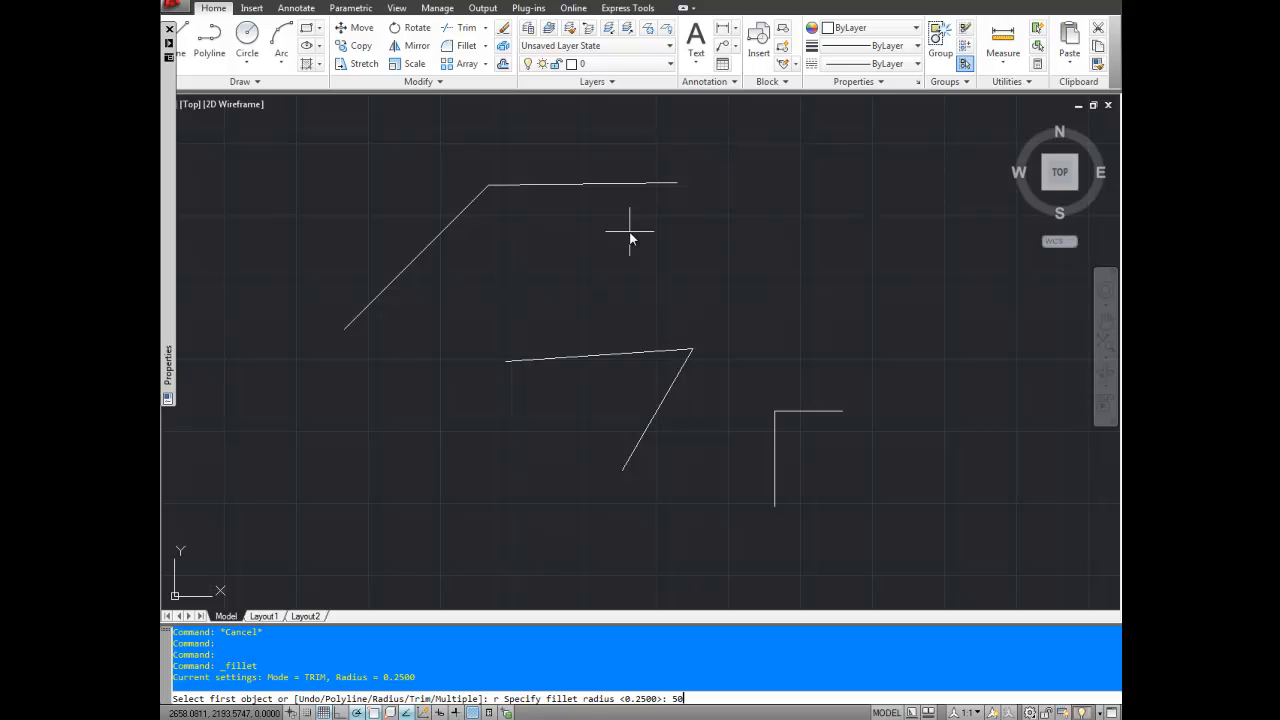
{"action": "key", "text": "Return"}
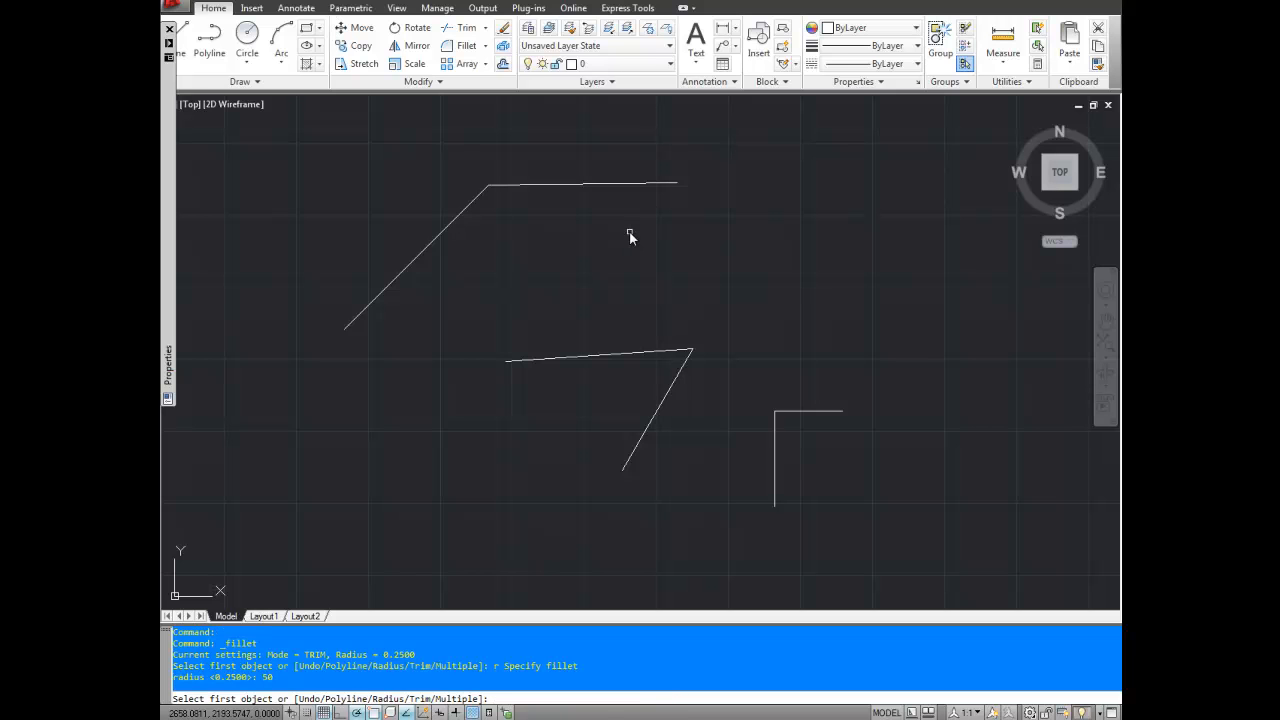
{"action": "mouse_move", "coordinate": [577, 238]}
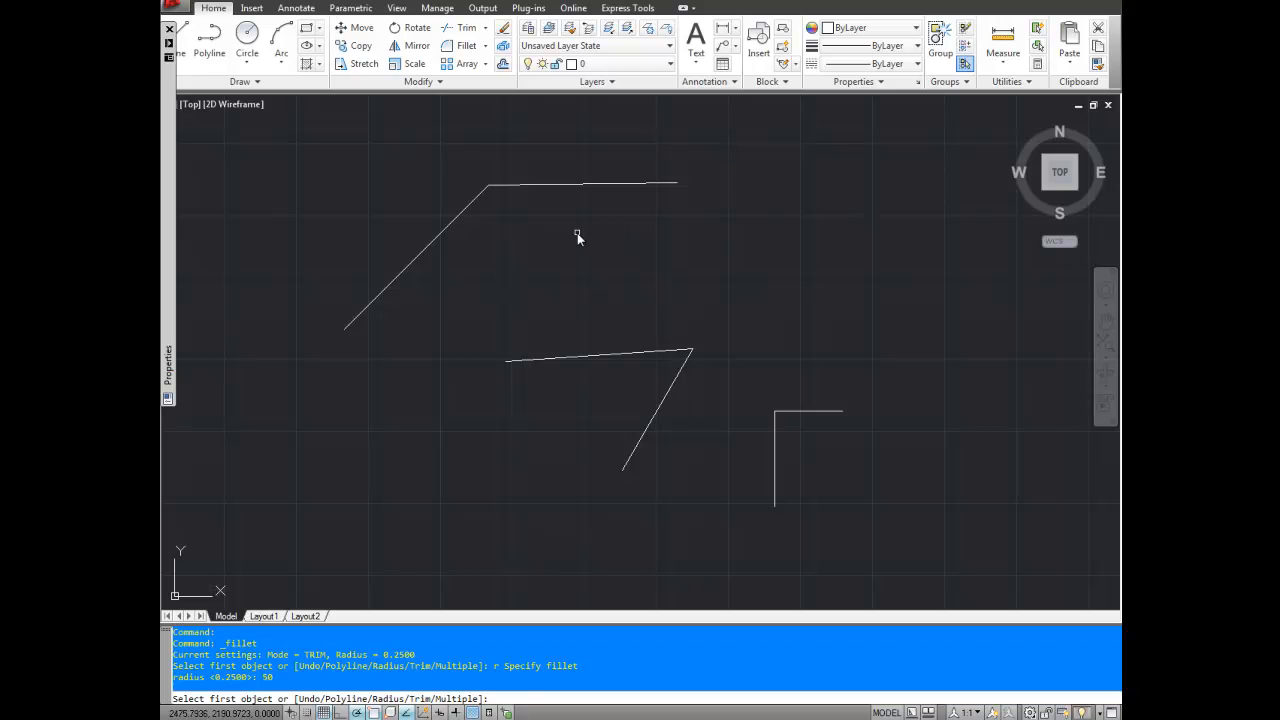
{"action": "mouse_move", "coordinate": [532, 253]}
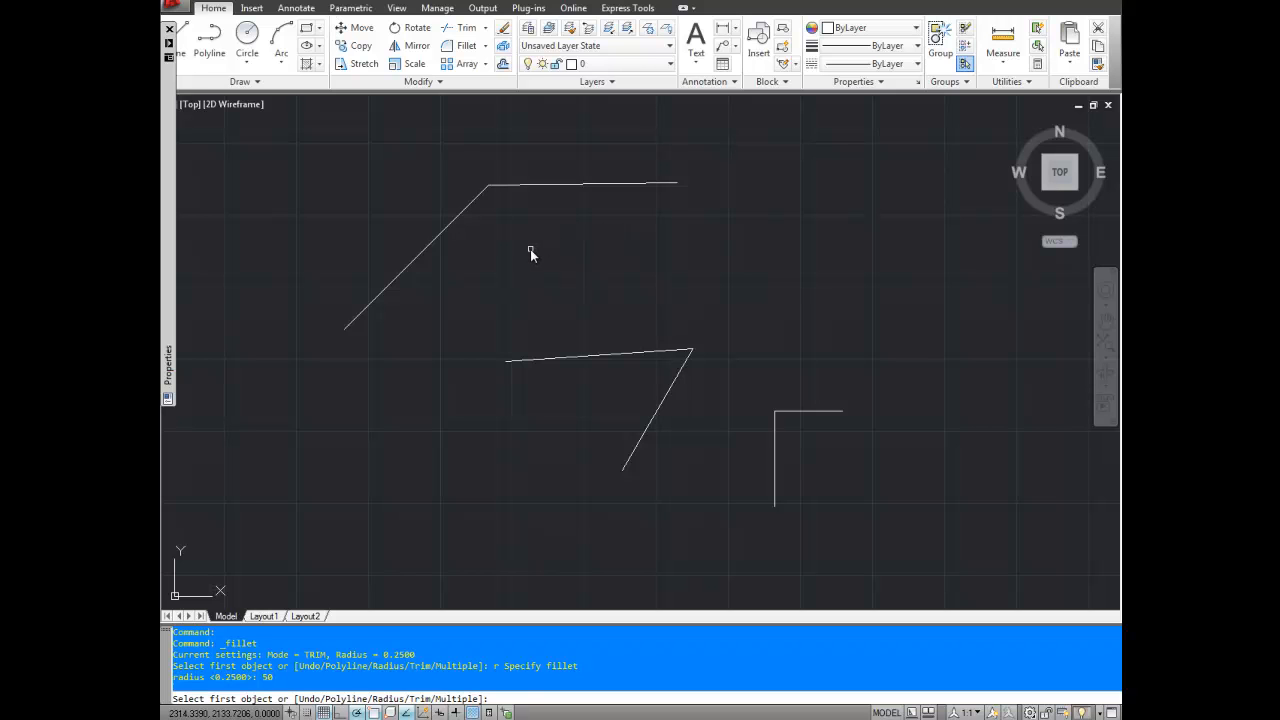
{"action": "mouse_move", "coordinate": [513, 230]}
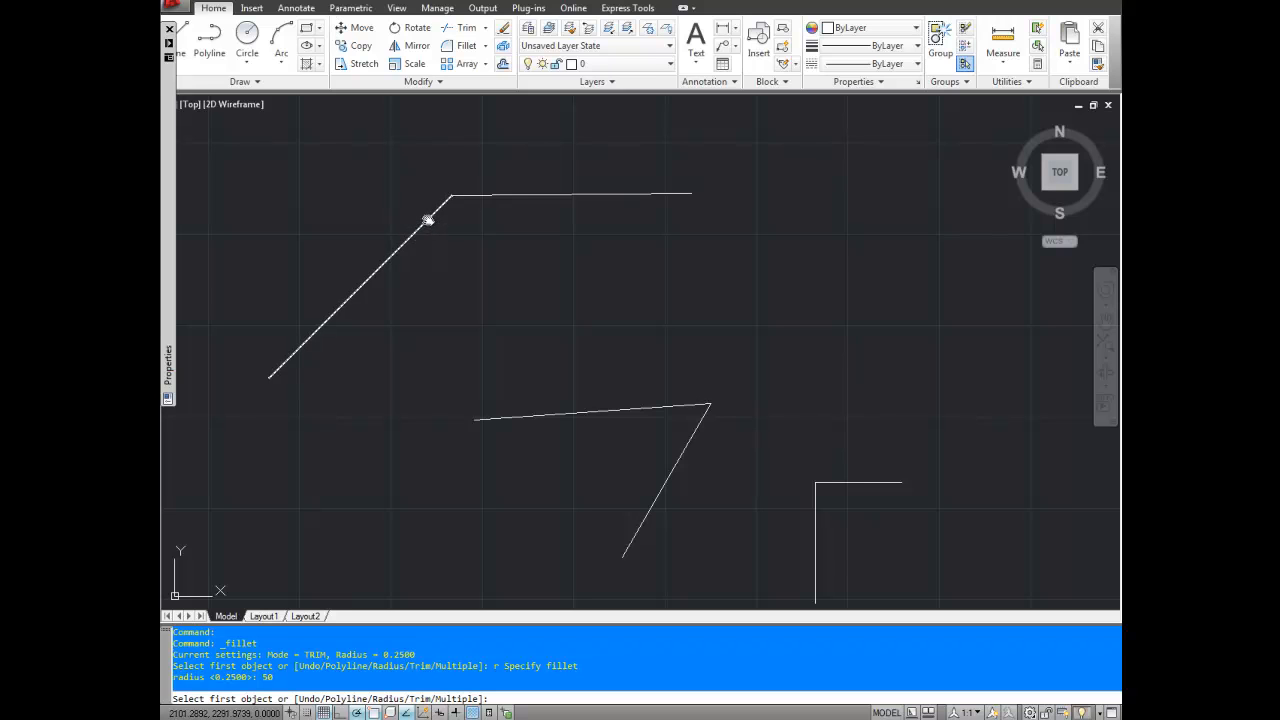
- Fillet the top obtuse corner between the slanted and horizontal lines at radius 50
{"action": "left_click", "coordinate": [350, 290]}
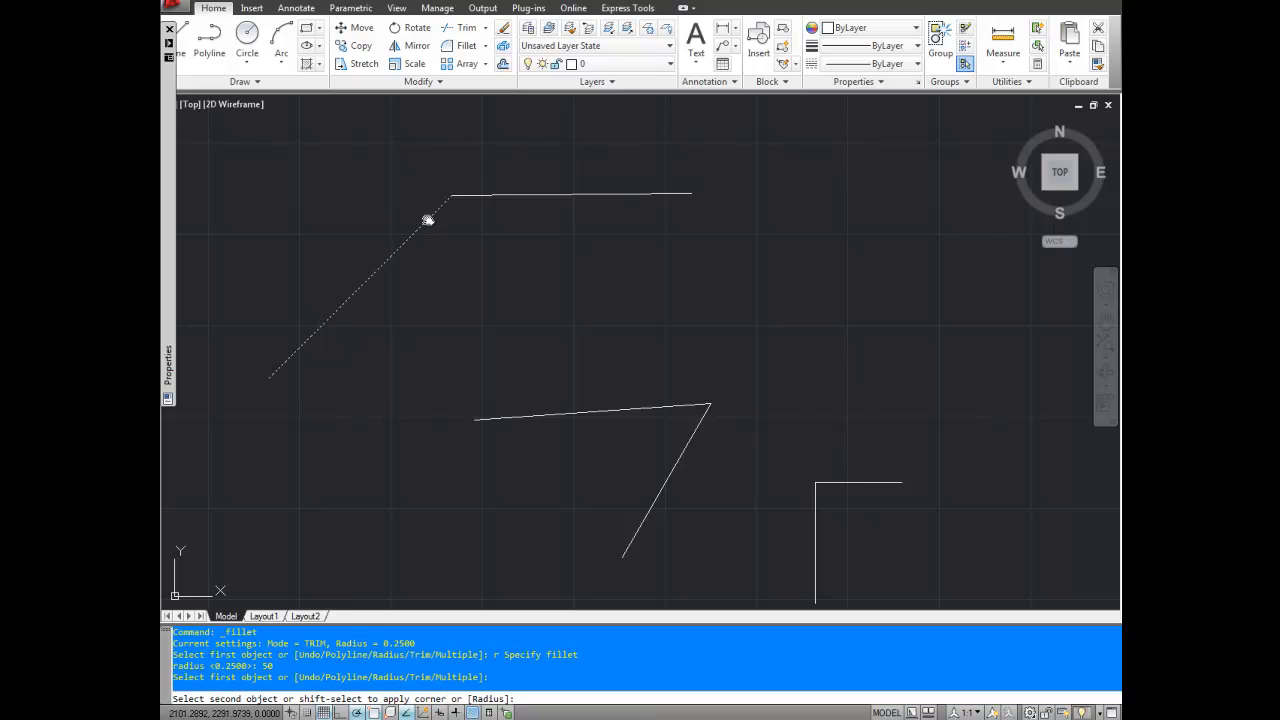
{"action": "left_click", "coordinate": [475, 195]}
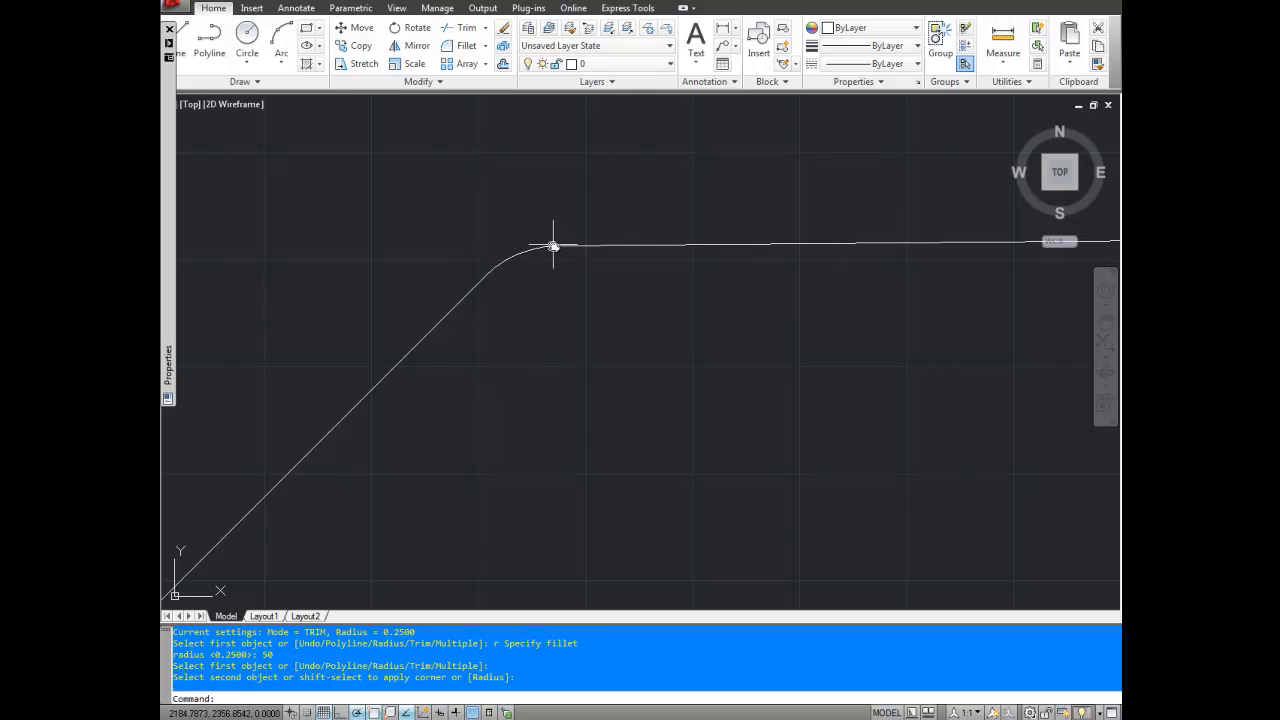
{"action": "left_click", "coordinate": [553, 245]}
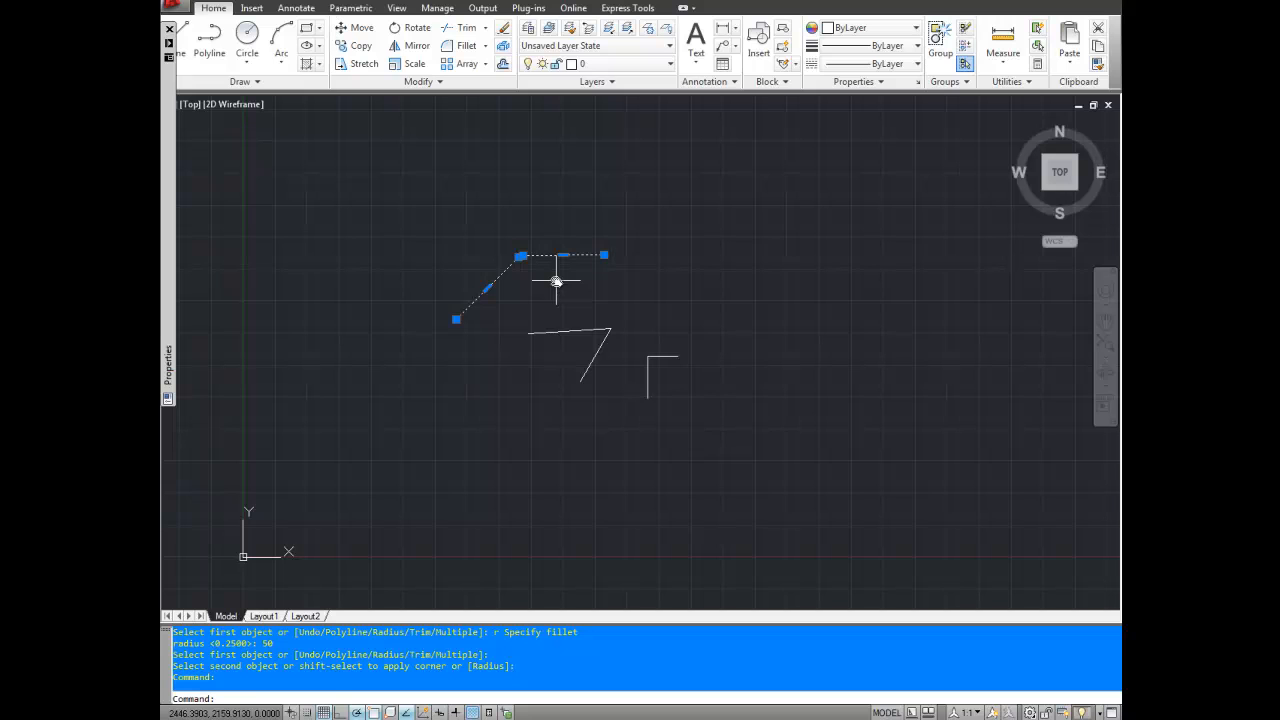
{"action": "key", "text": "Escape"}
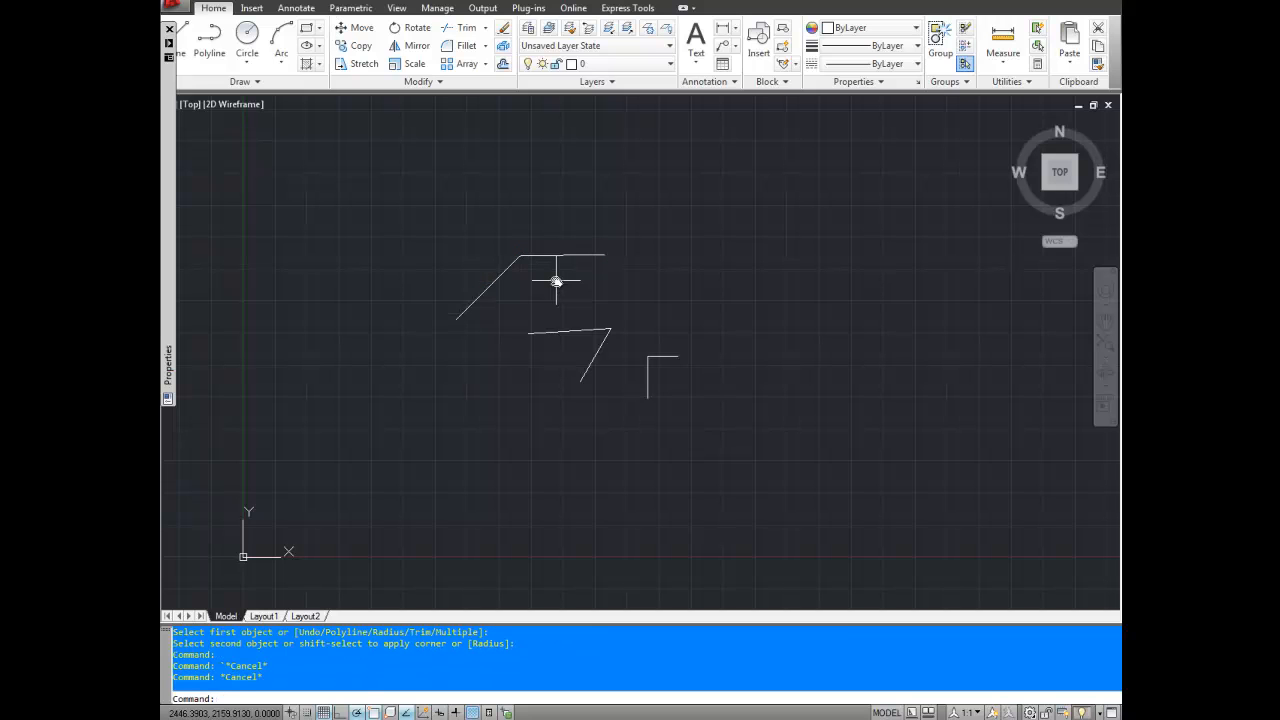
- Rerun FILLET (FI) on the middle acute corner's two lines at radius 50
{"action": "type", "text": "FI"}
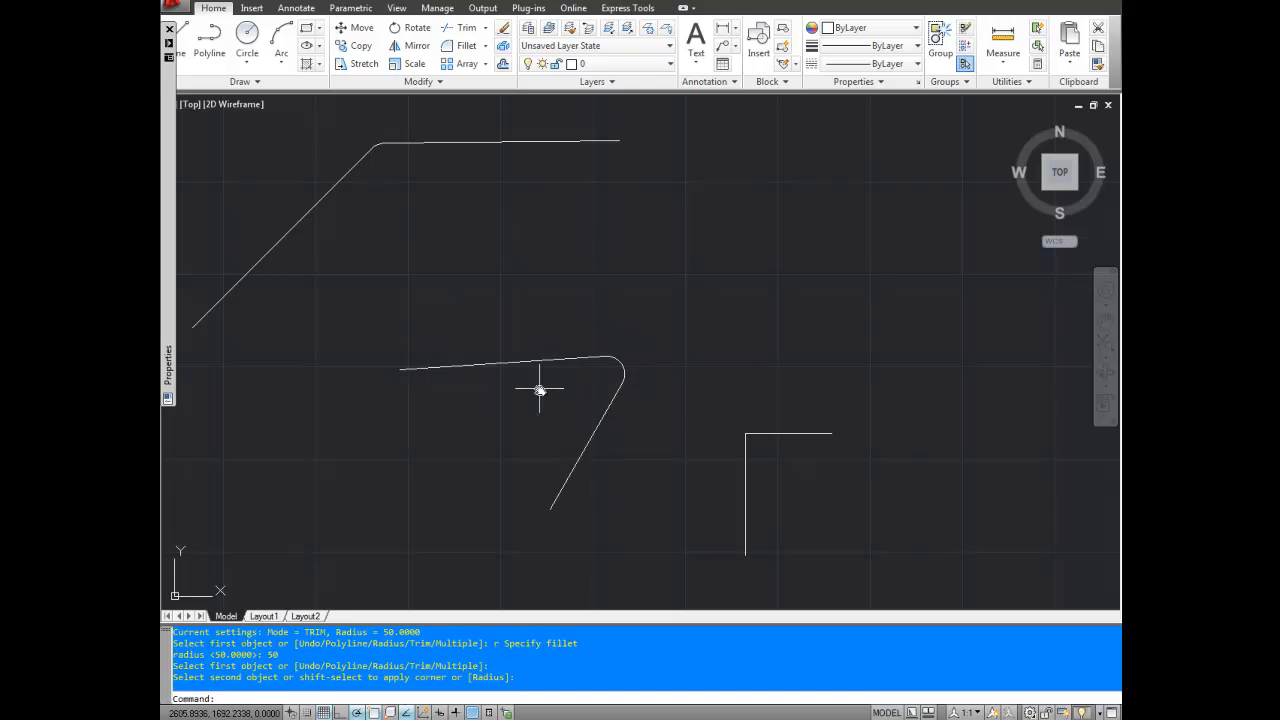
{"action": "mouse_move", "coordinate": [648, 408]}
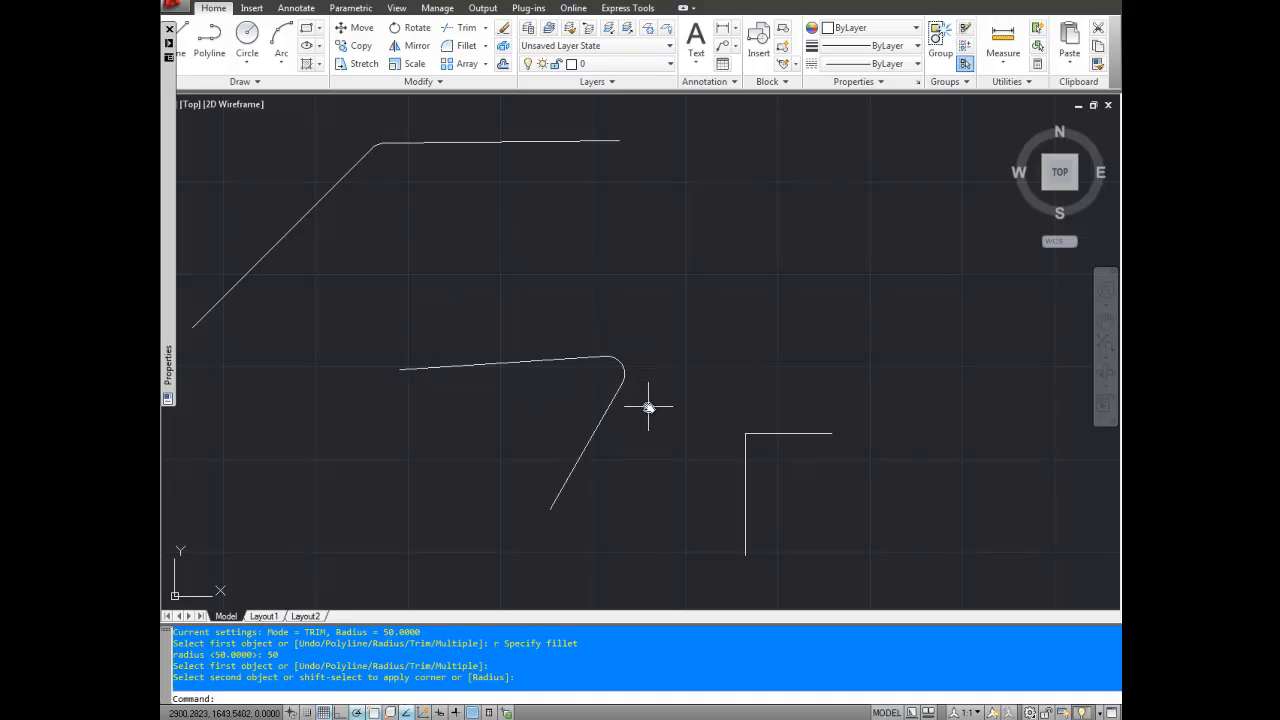
- Fillet the lower-right right-angle corner with the radius raised to 100
{"action": "type", "text": "FIL"}
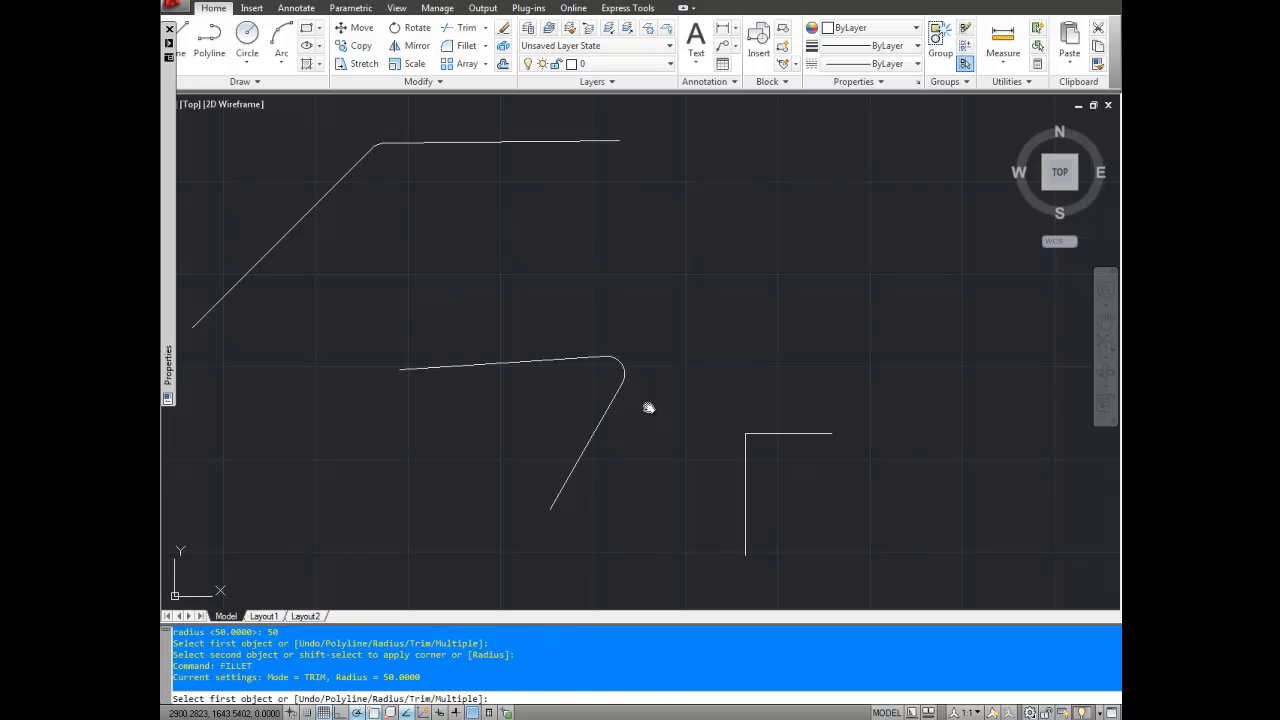
{"action": "type", "text": "r"}
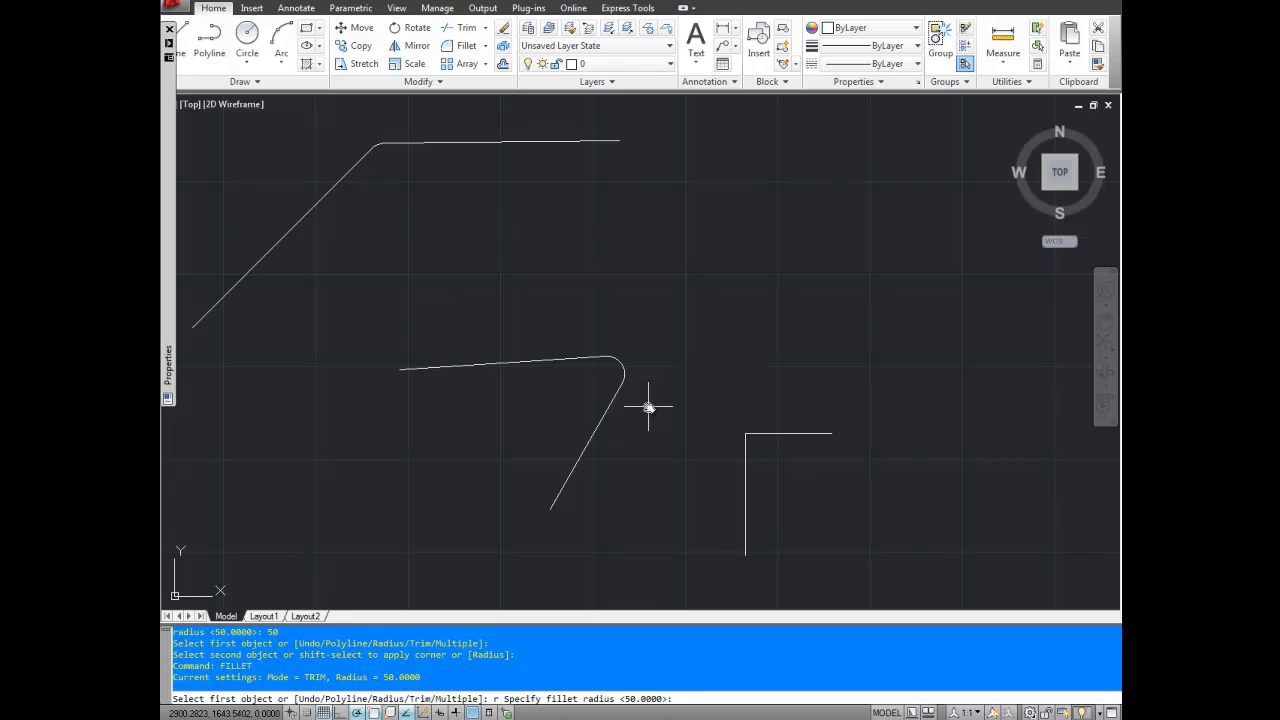
{"action": "type", "text": "100"}
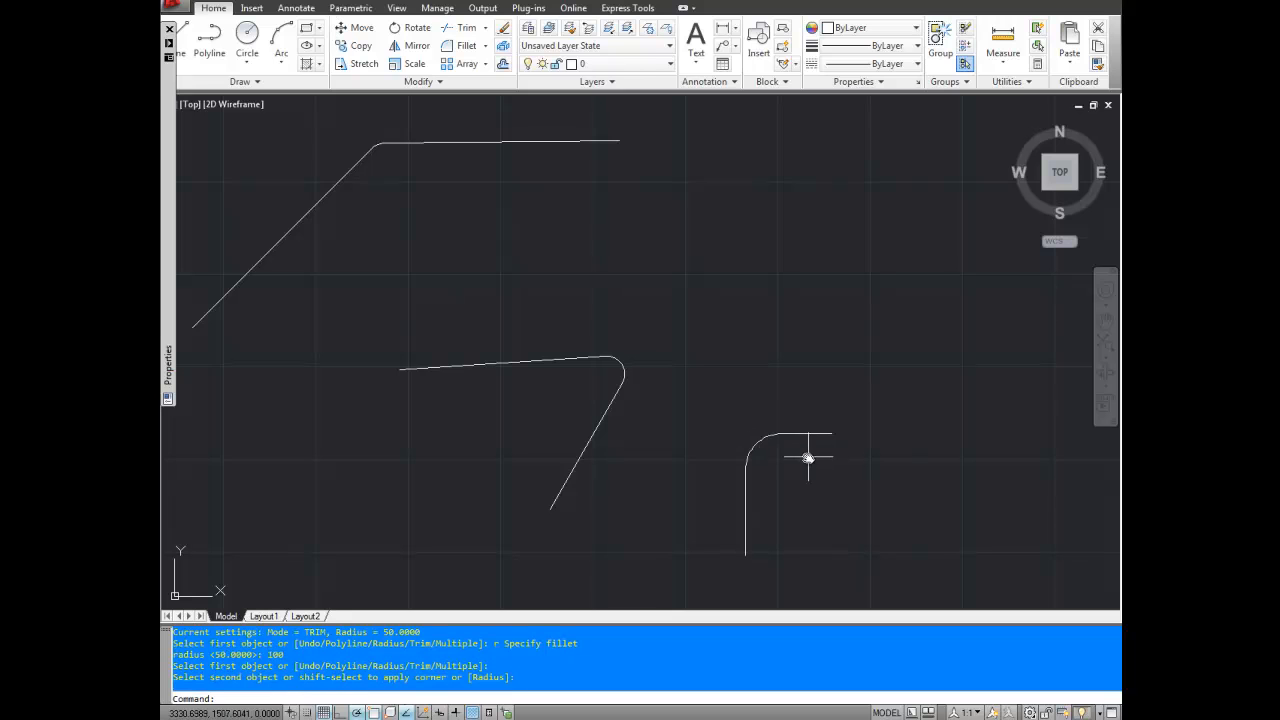
{"action": "mouse_move", "coordinate": [813, 420]}
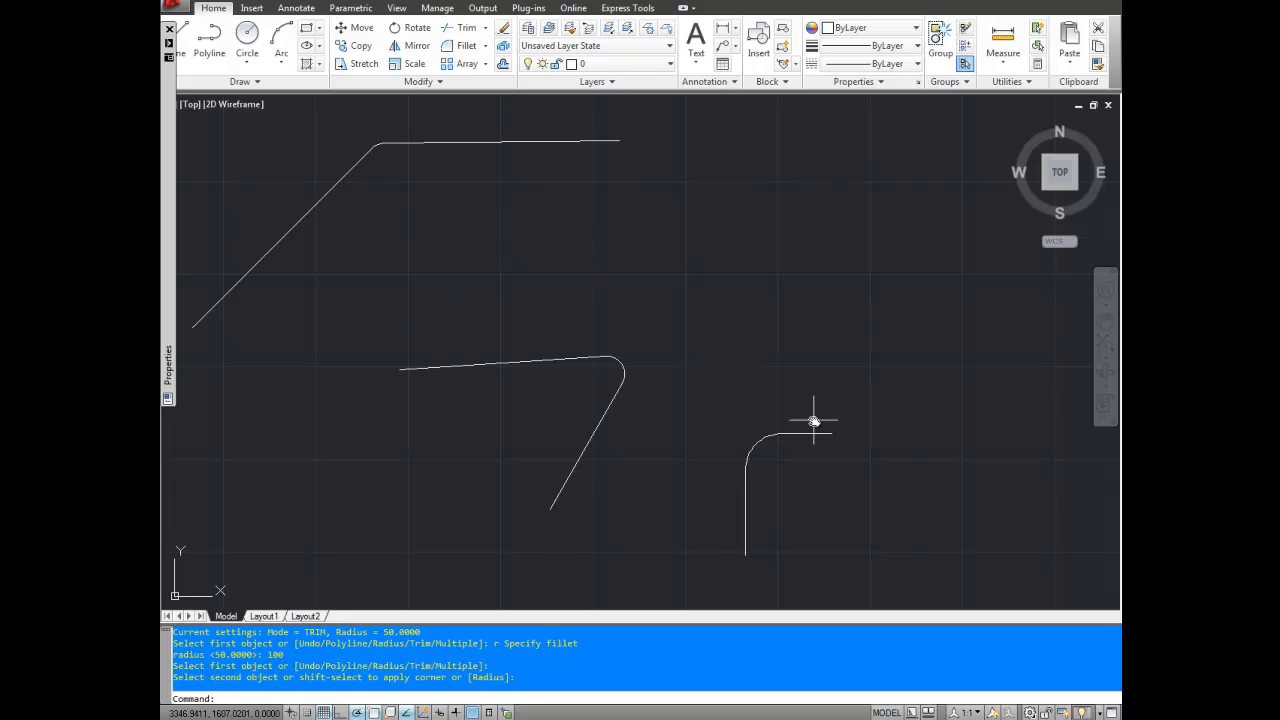
{"action": "mouse_move", "coordinate": [810, 420]}
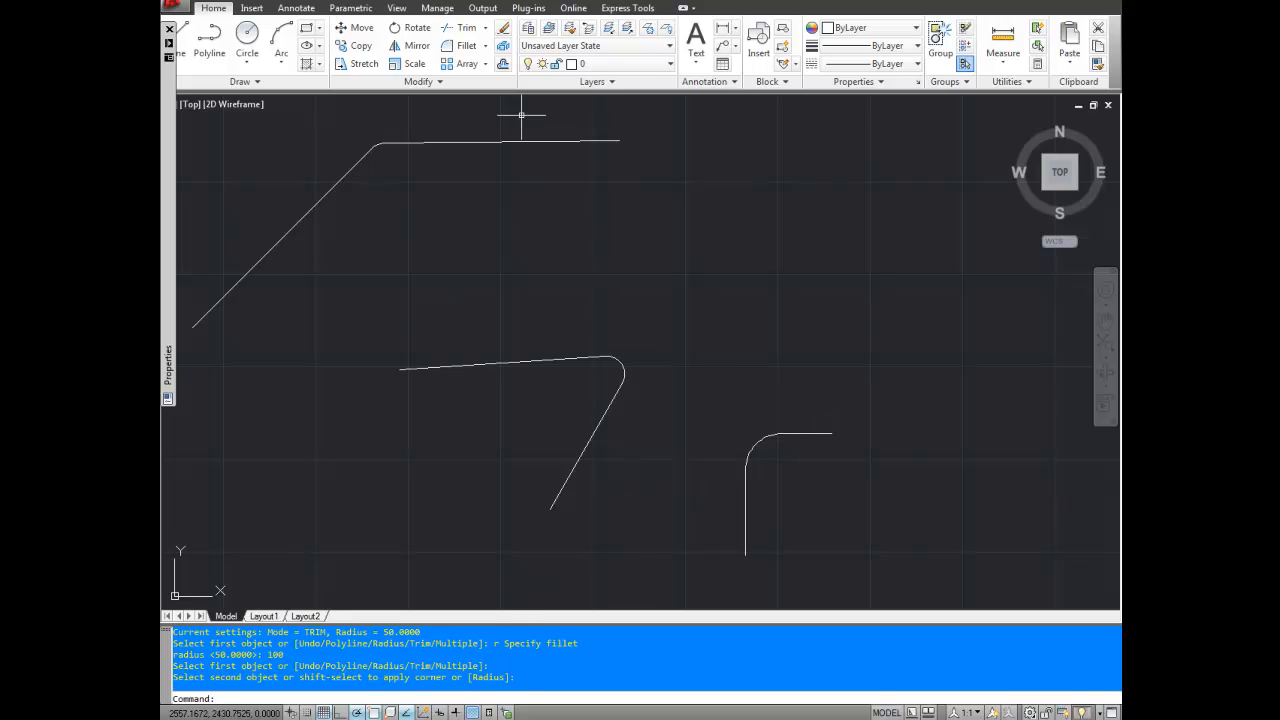
{"action": "mouse_move", "coordinate": [466, 46]}
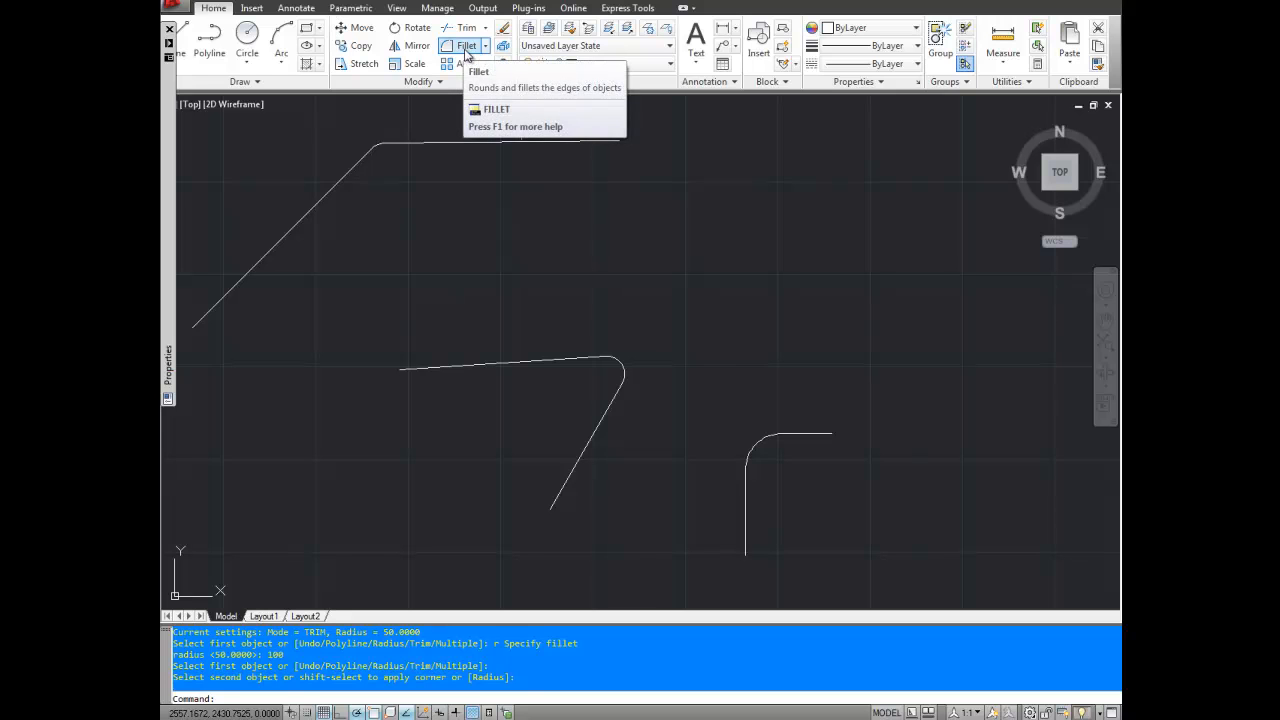
{"action": "mouse_move", "coordinate": [467, 46]}
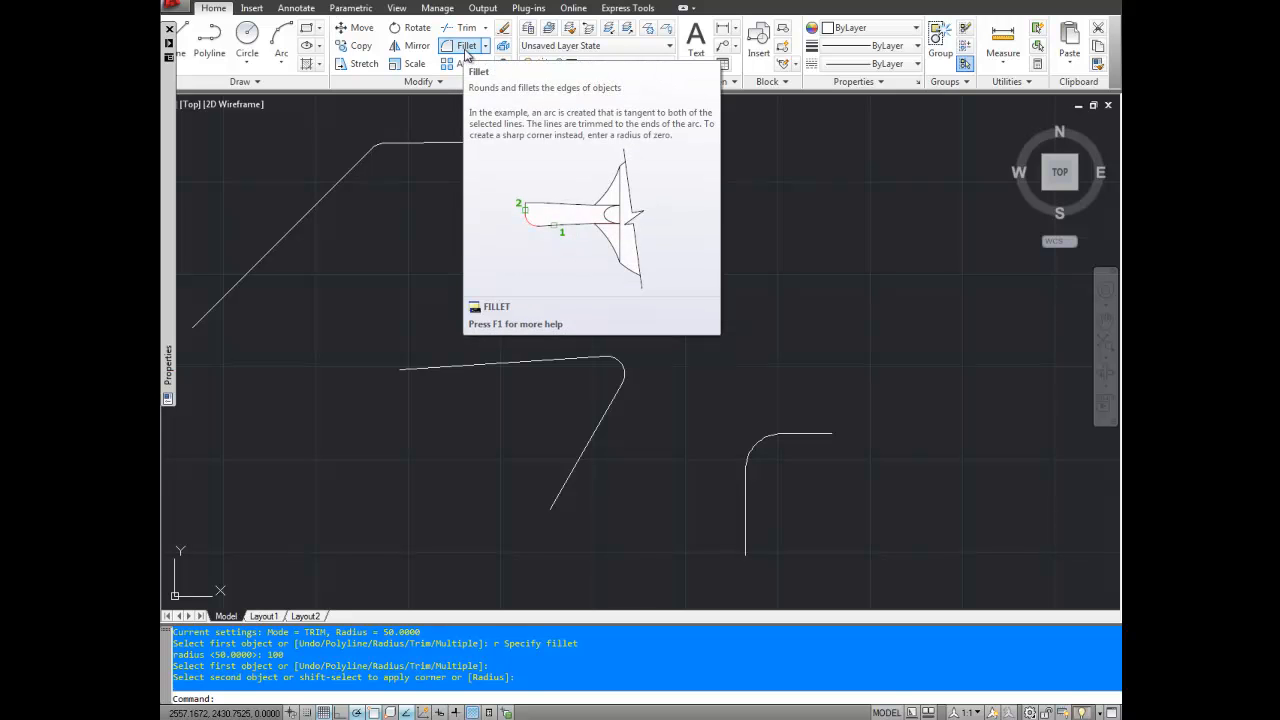